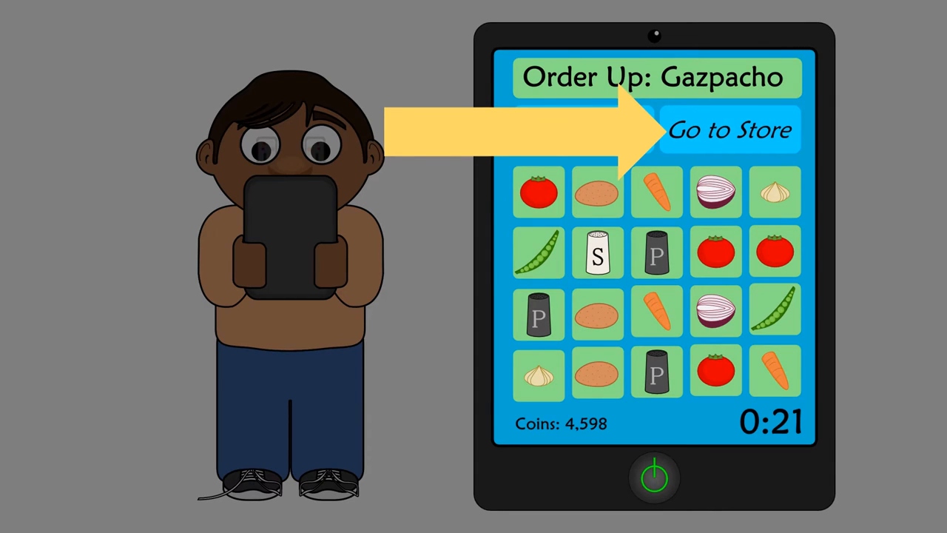
pyautogui.click(731, 131)
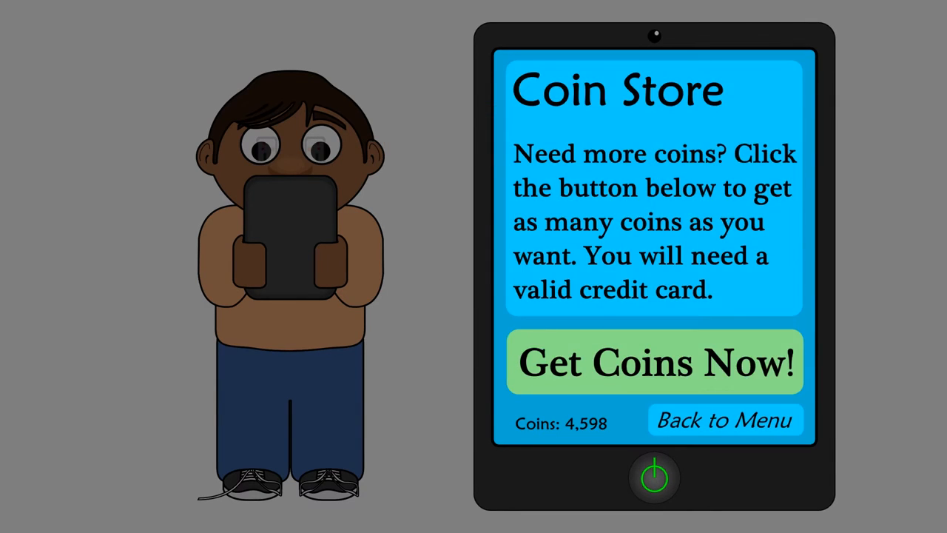